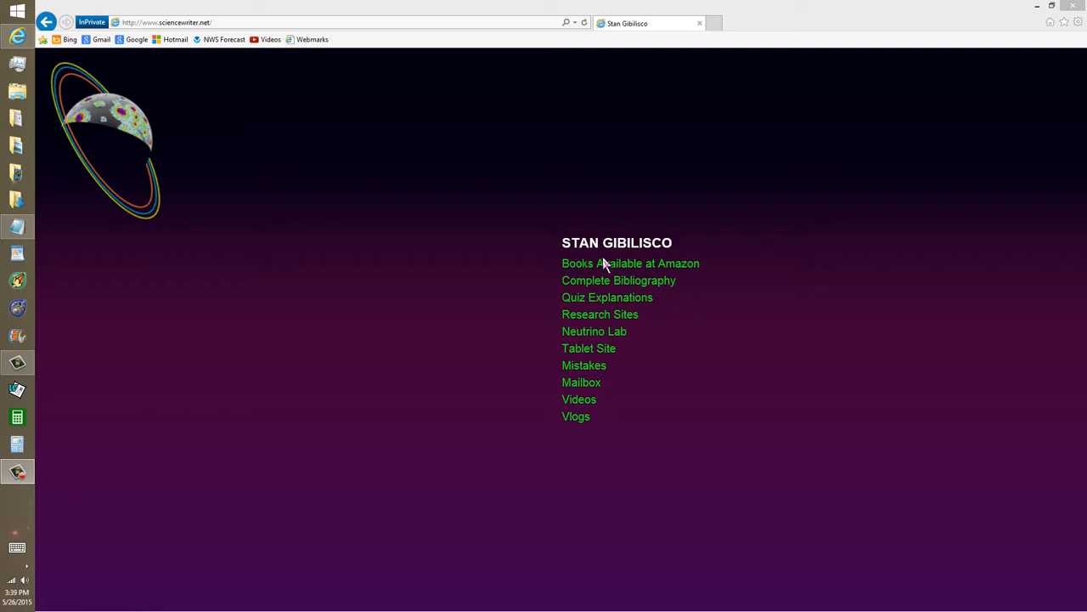
mouse_move(625, 260)
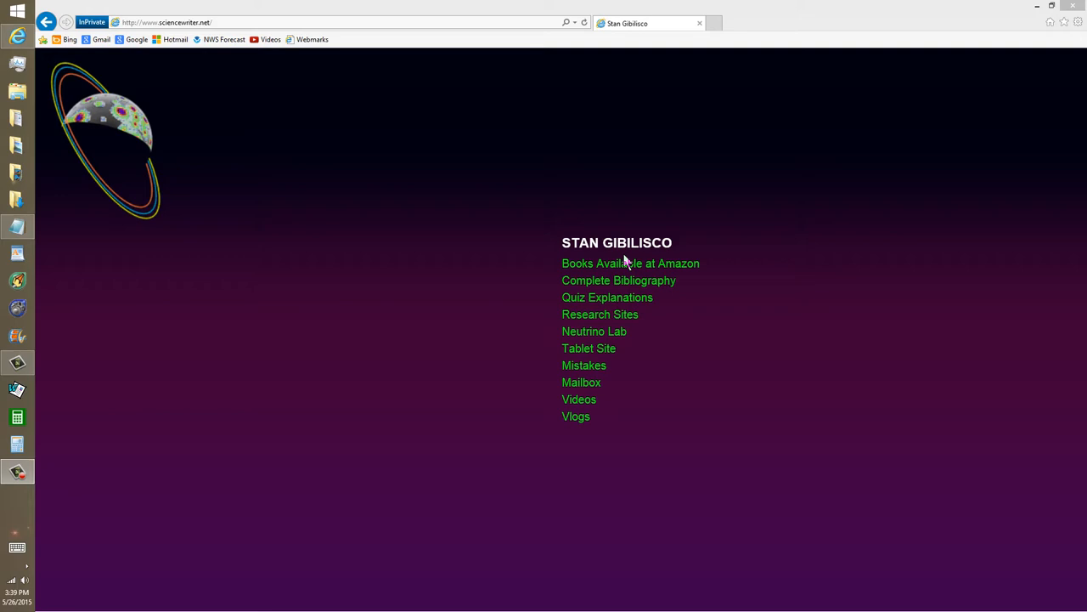
mouse_move(496, 157)
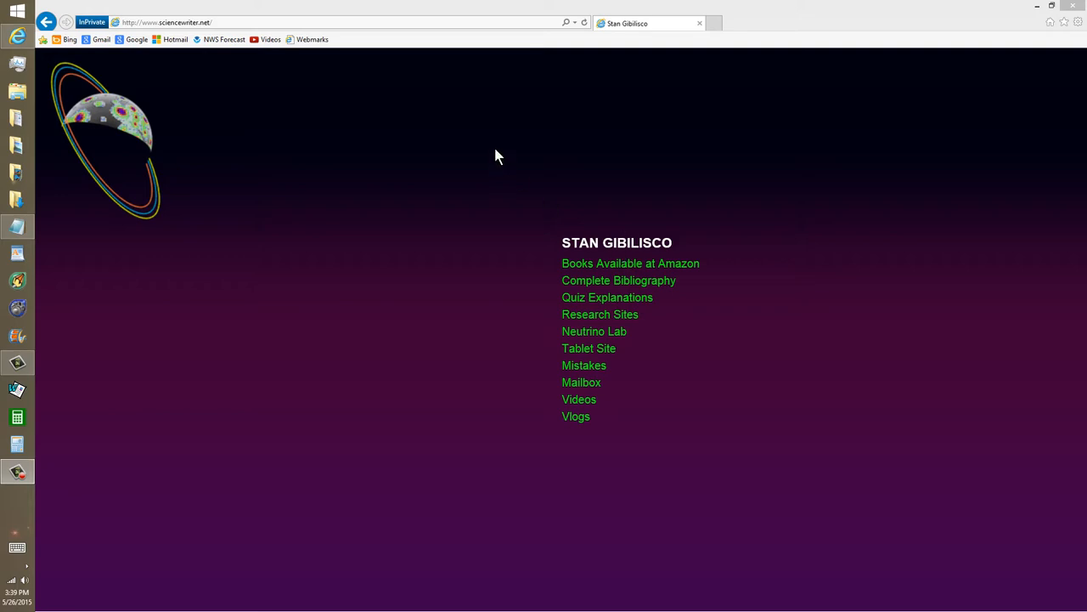
mouse_move(292, 34)
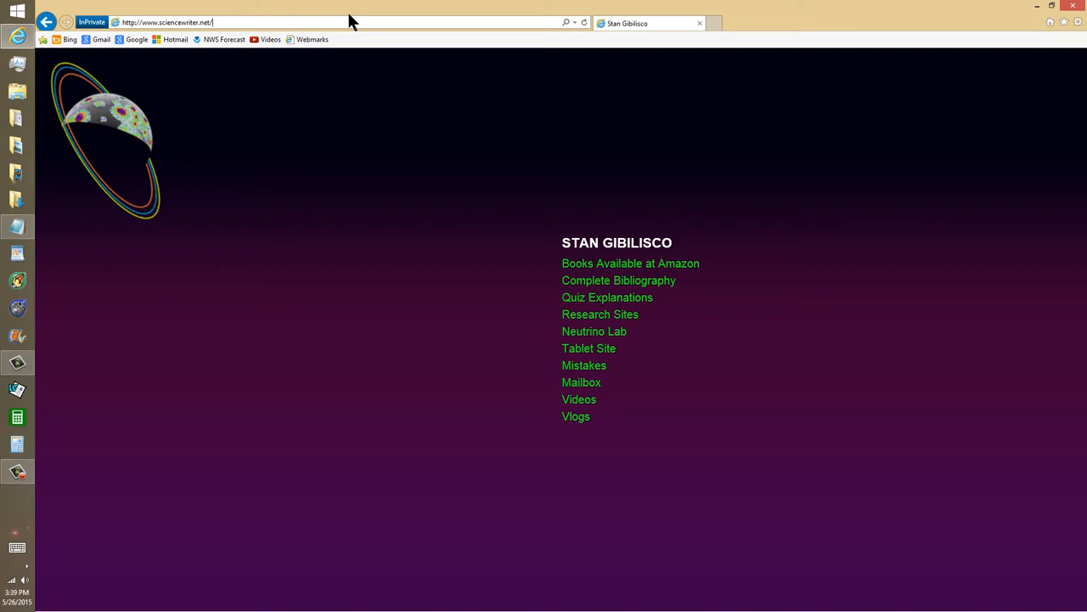
Reach Google Advanced Search via the site's webmarks page (typed 'fav')
type("faves.htm")
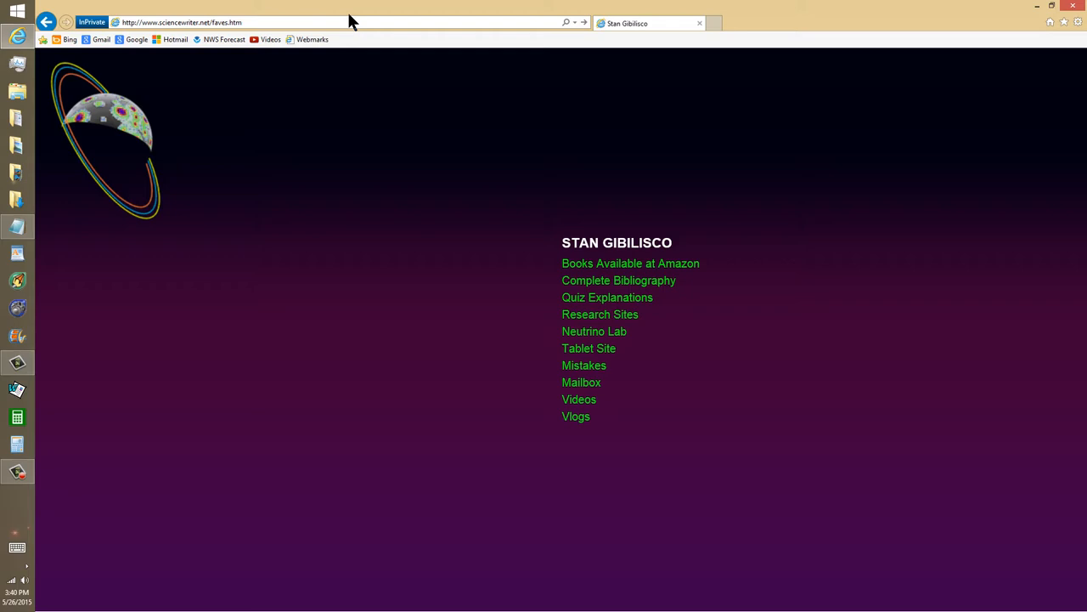
mouse_move(489, 64)
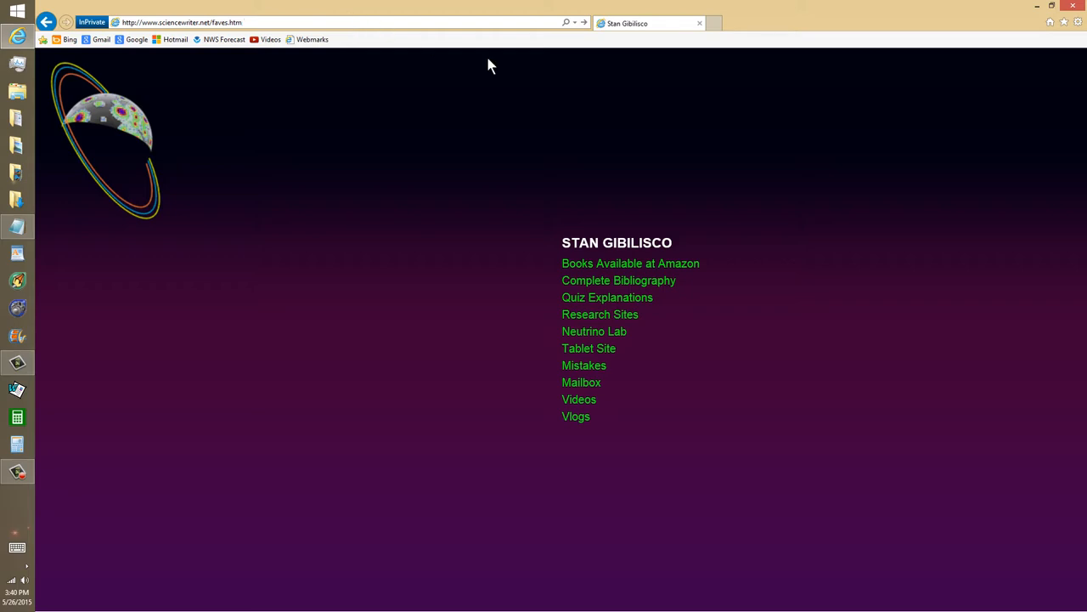
left_click(312, 39)
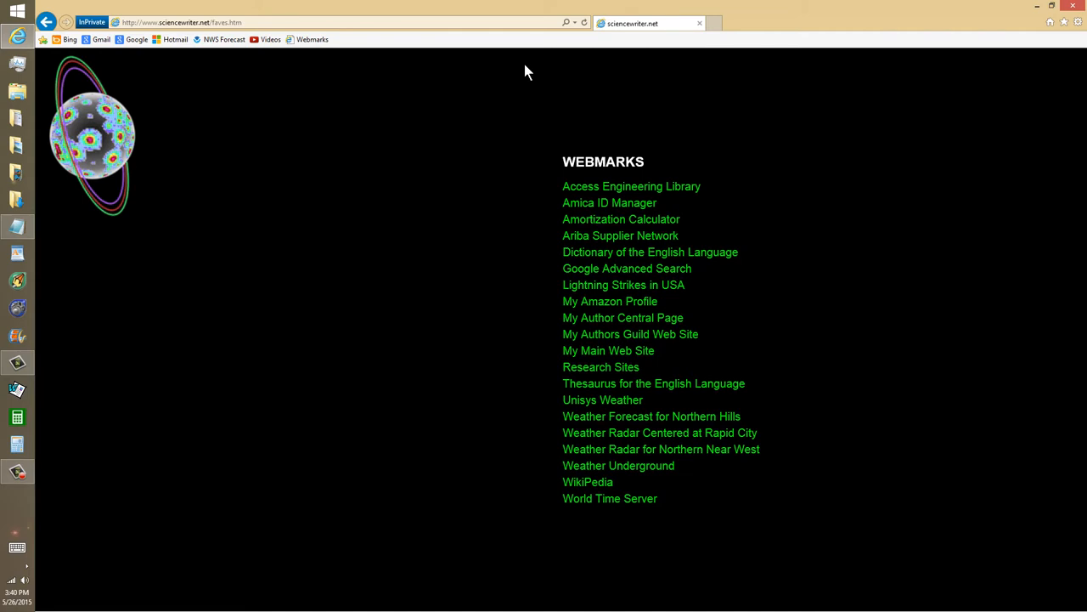
mouse_move(577, 273)
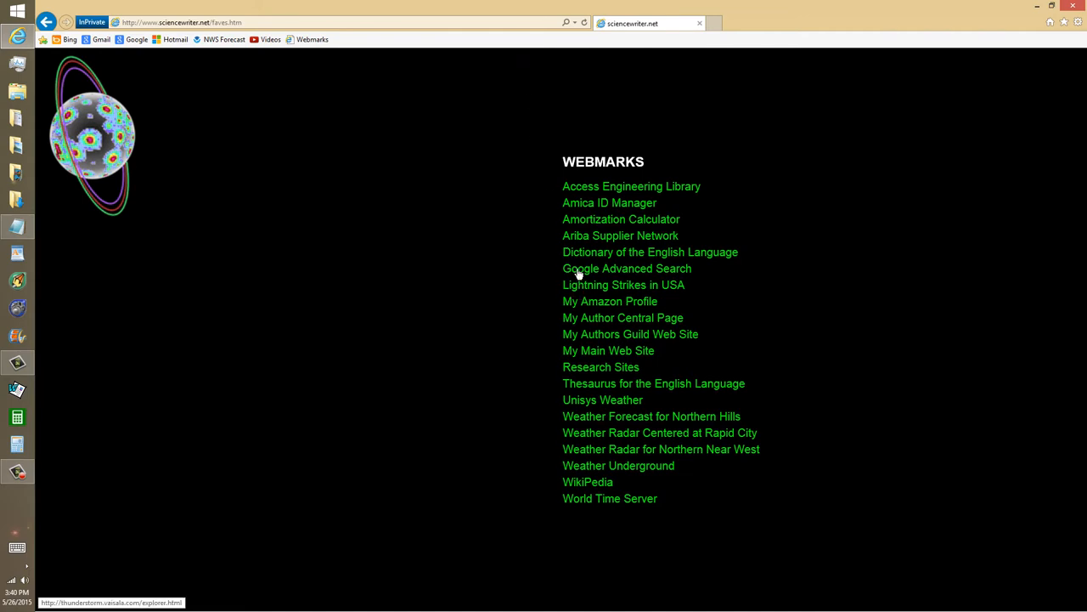
left_click(627, 268)
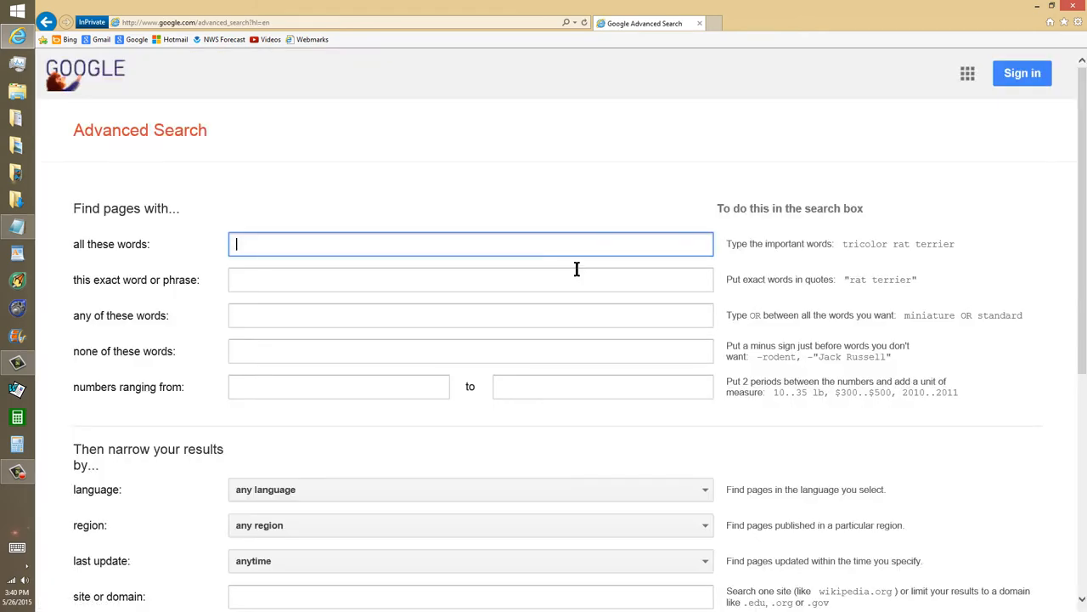
Fill the 'this exact word or phrase' field with biconical antenna
left_click(471, 279)
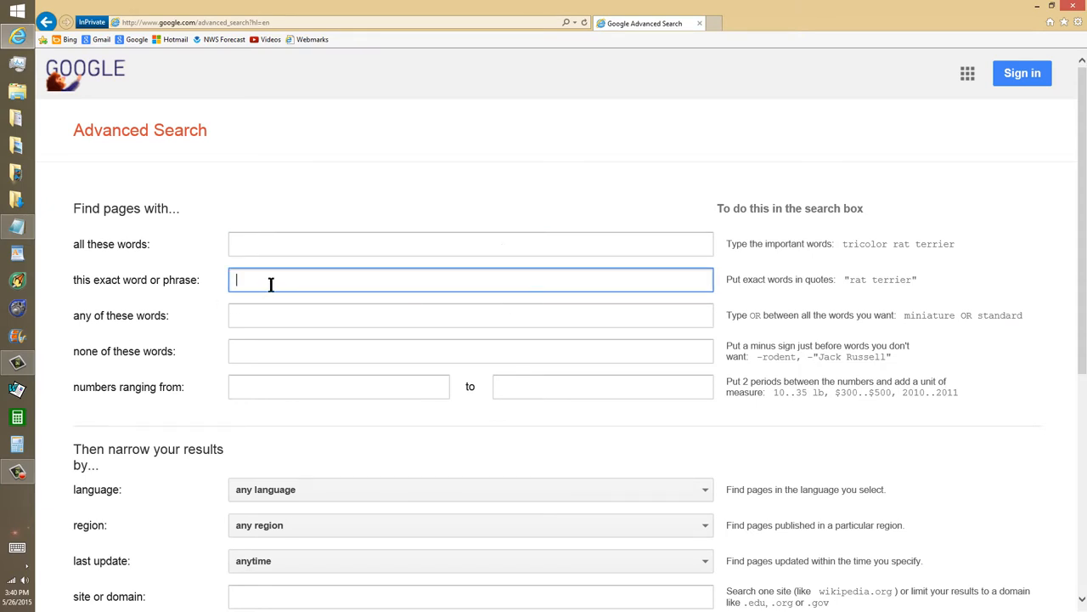
type("biconic")
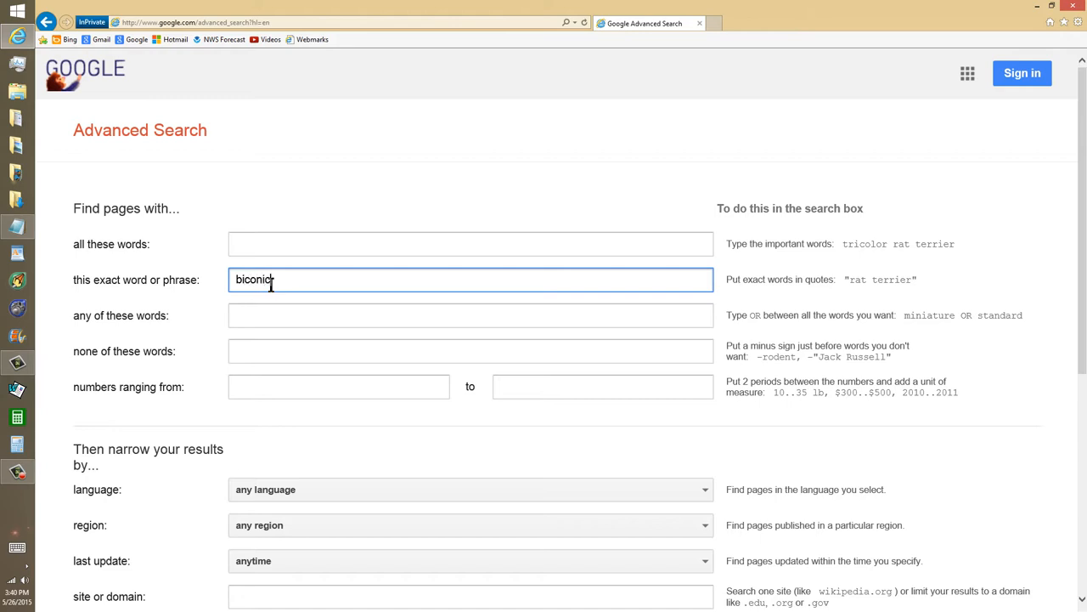
type("al ante")
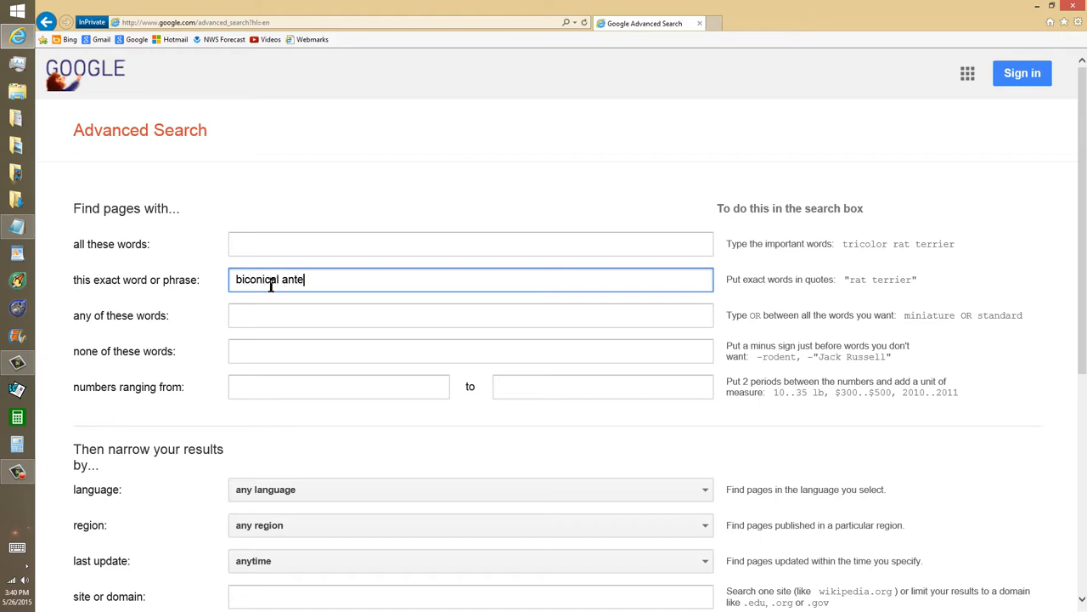
type("na")
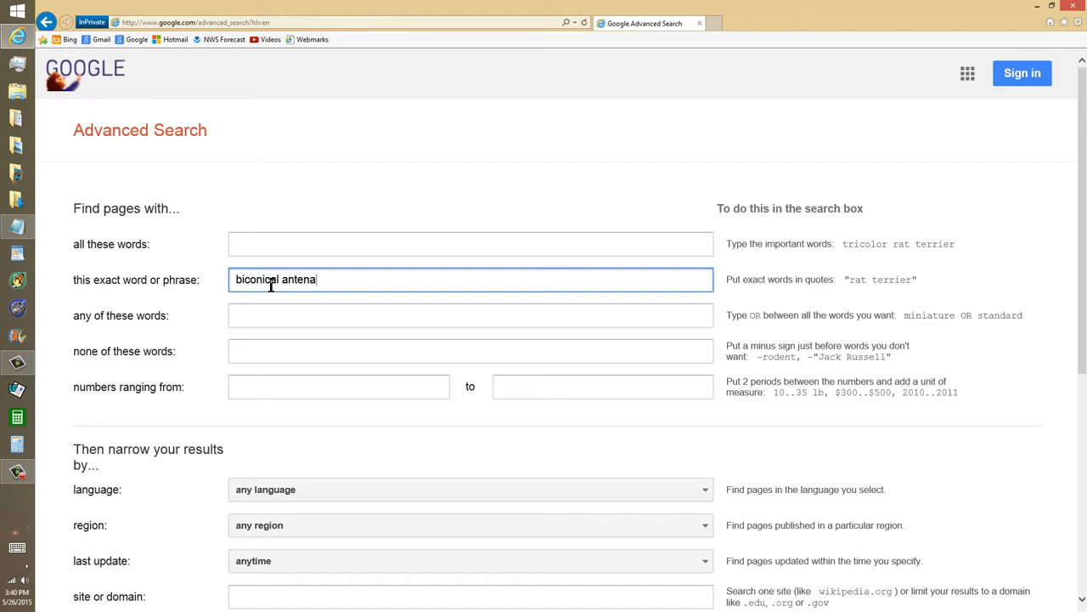
type("n")
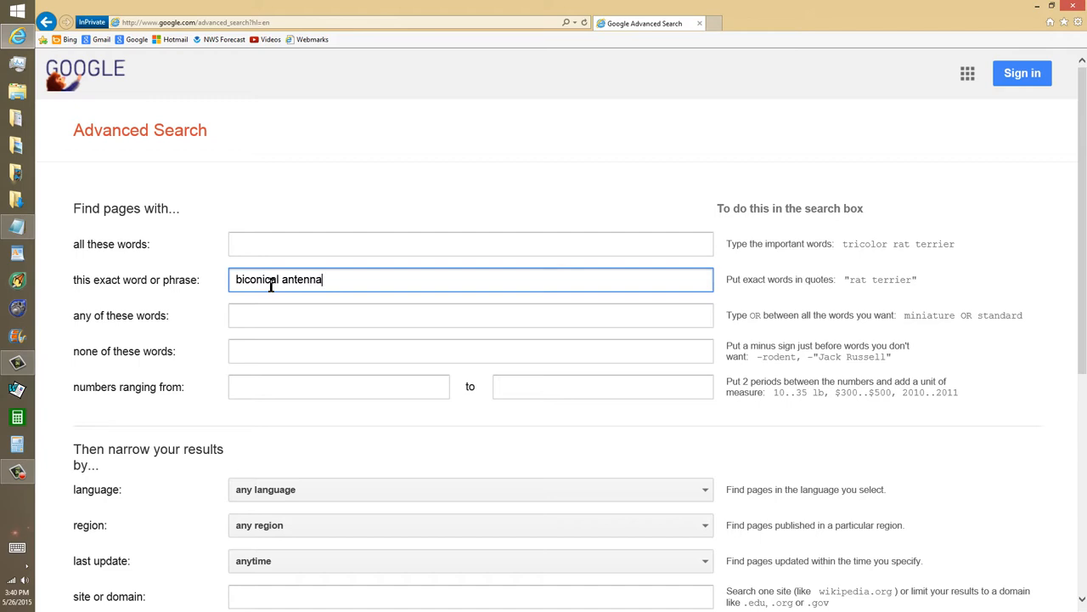
Run the exact-phrase search and browse the results down to the related searches list
key("Return")
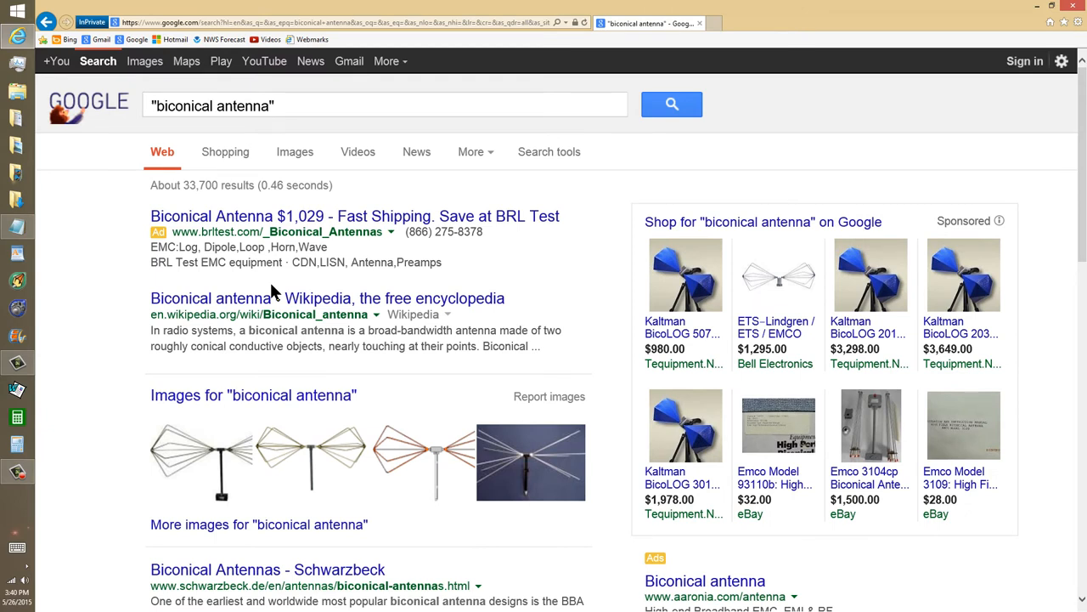
mouse_move(289, 285)
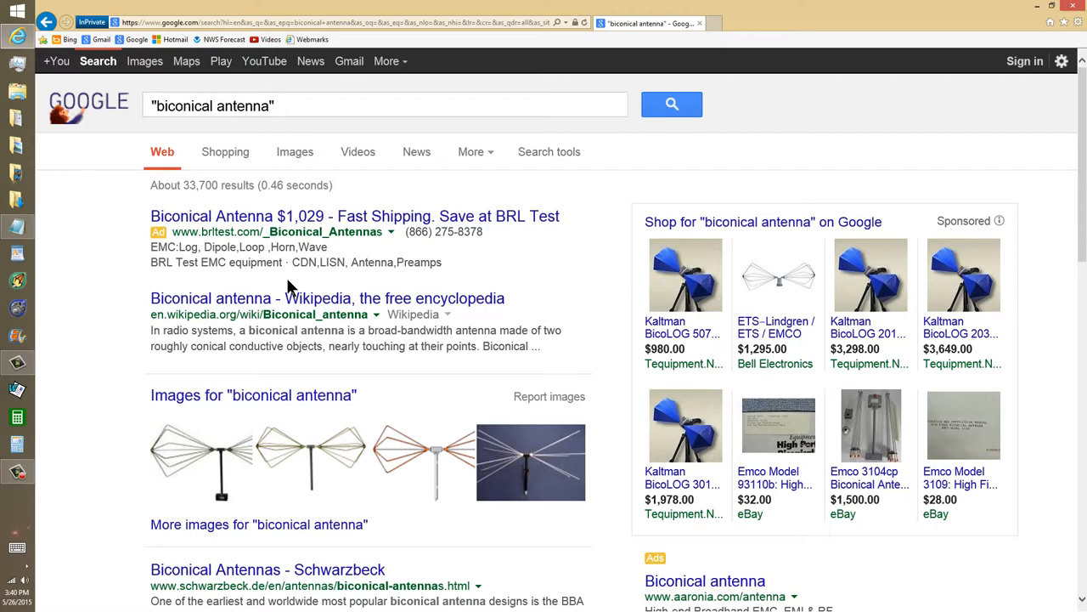
scroll("down", 3)
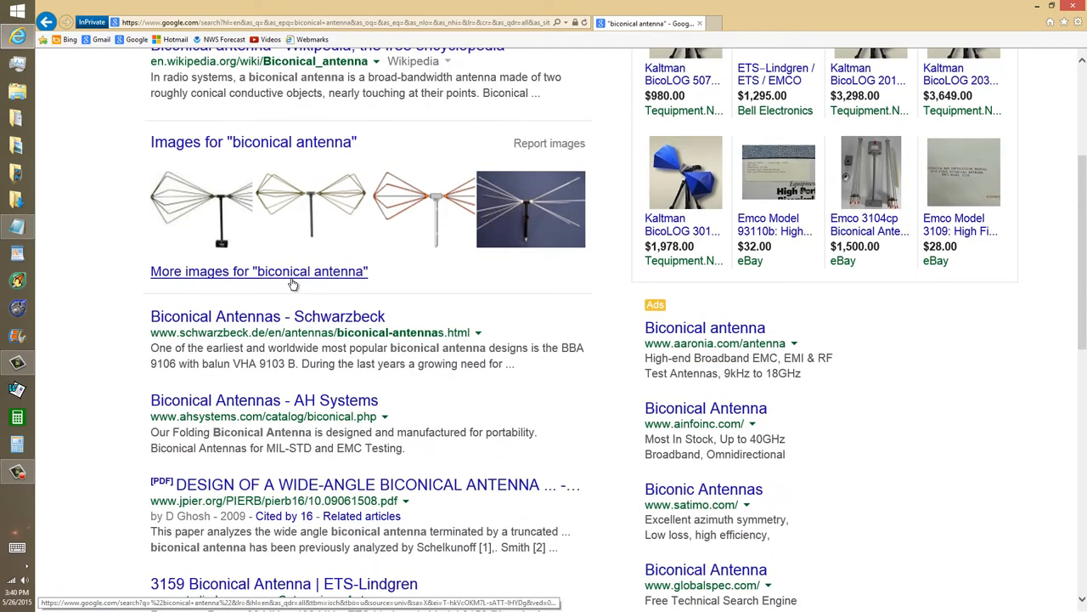
scroll("down", 3)
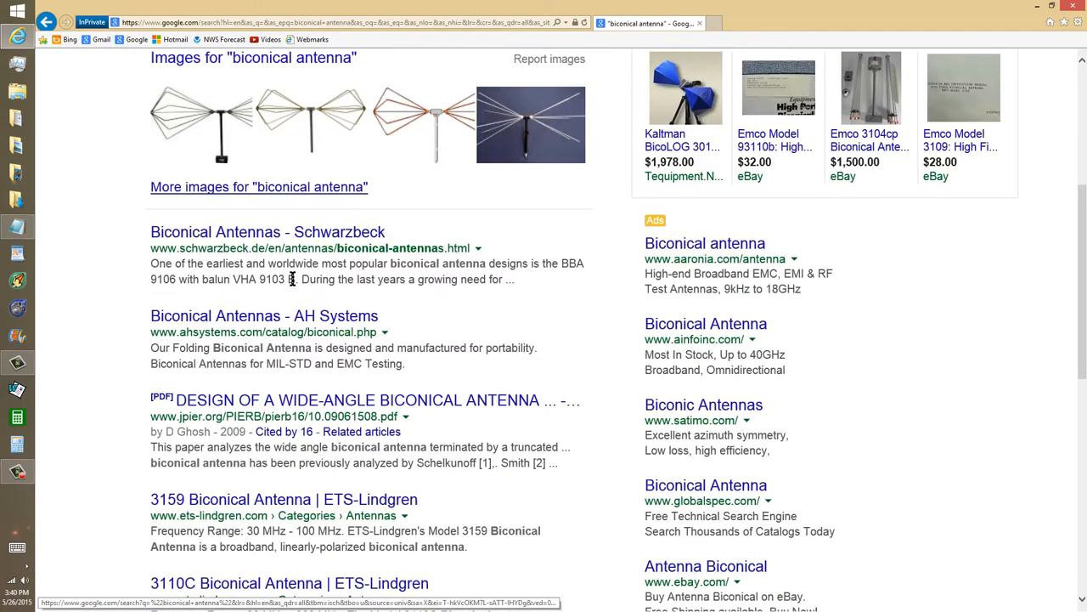
scroll("down", 3)
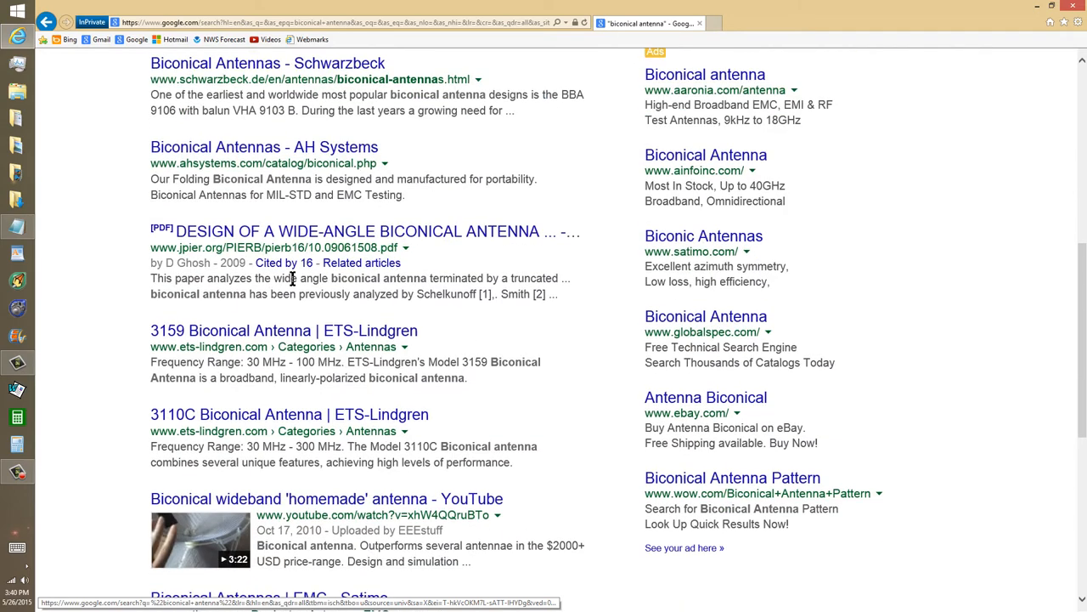
scroll("down", 3)
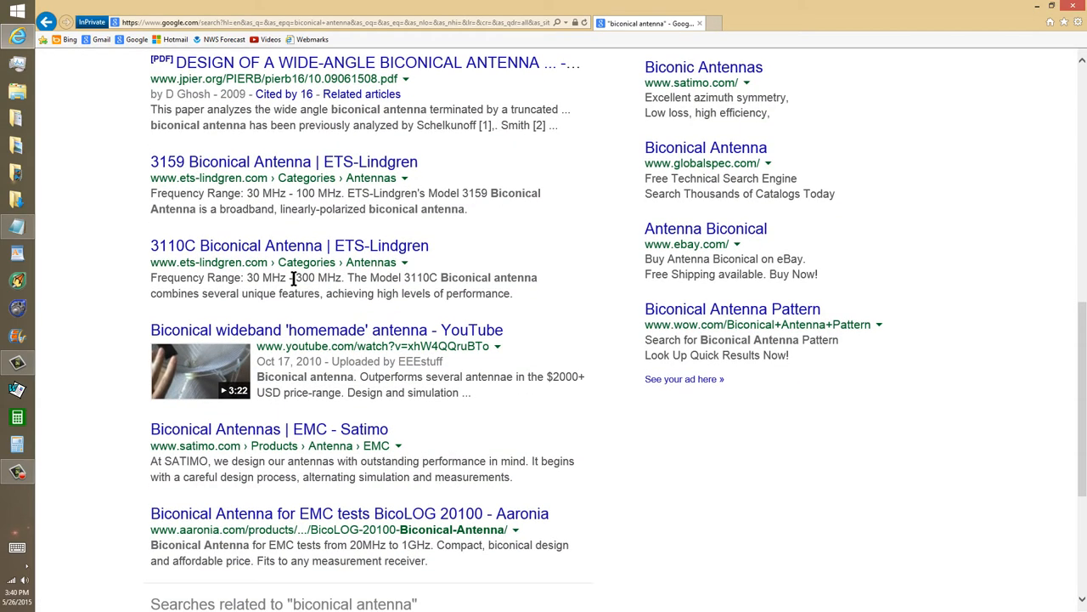
scroll("down", 3)
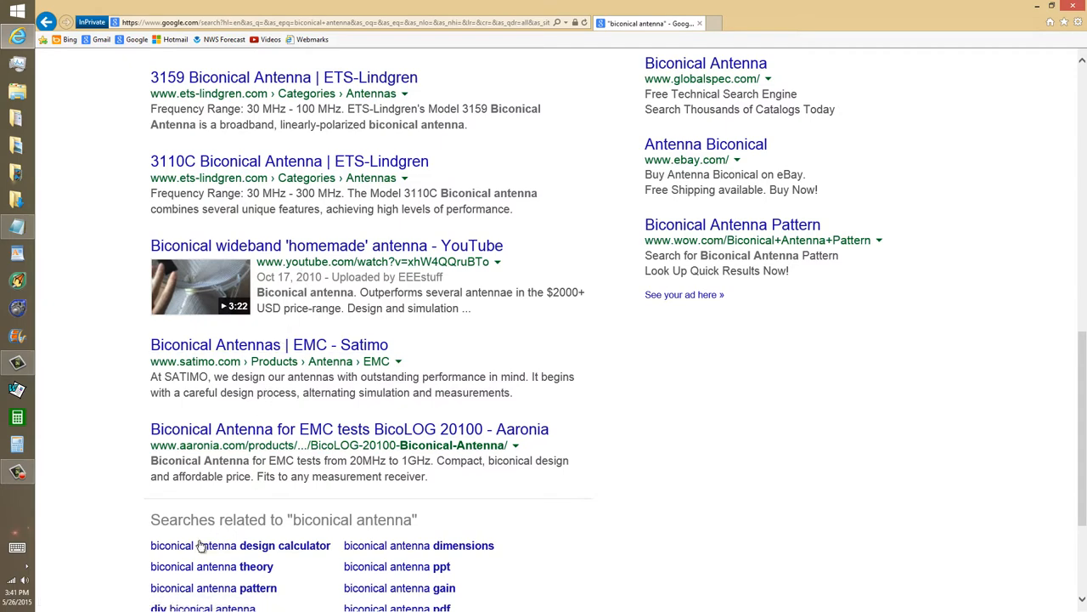
mouse_move(241, 545)
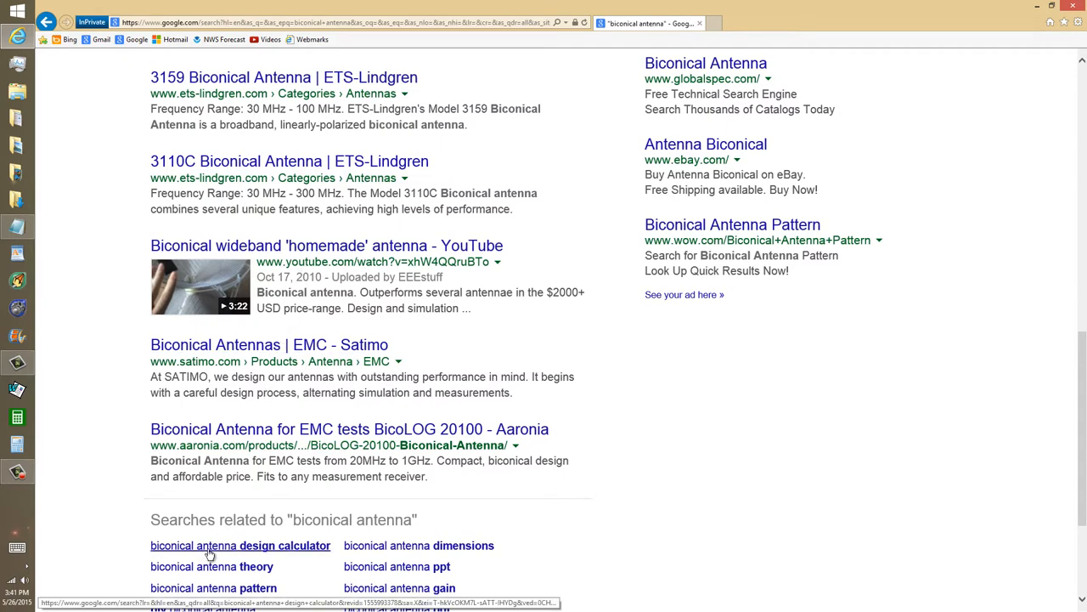
Switch to the related search 'biconical antenna design calculator'
left_click(239, 545)
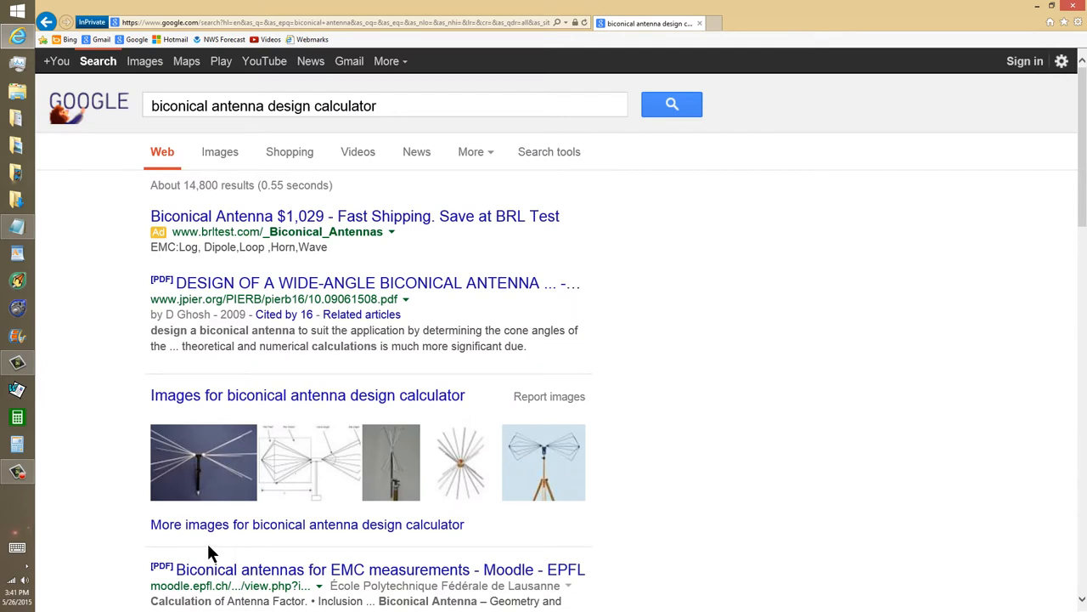
mouse_move(660, 160)
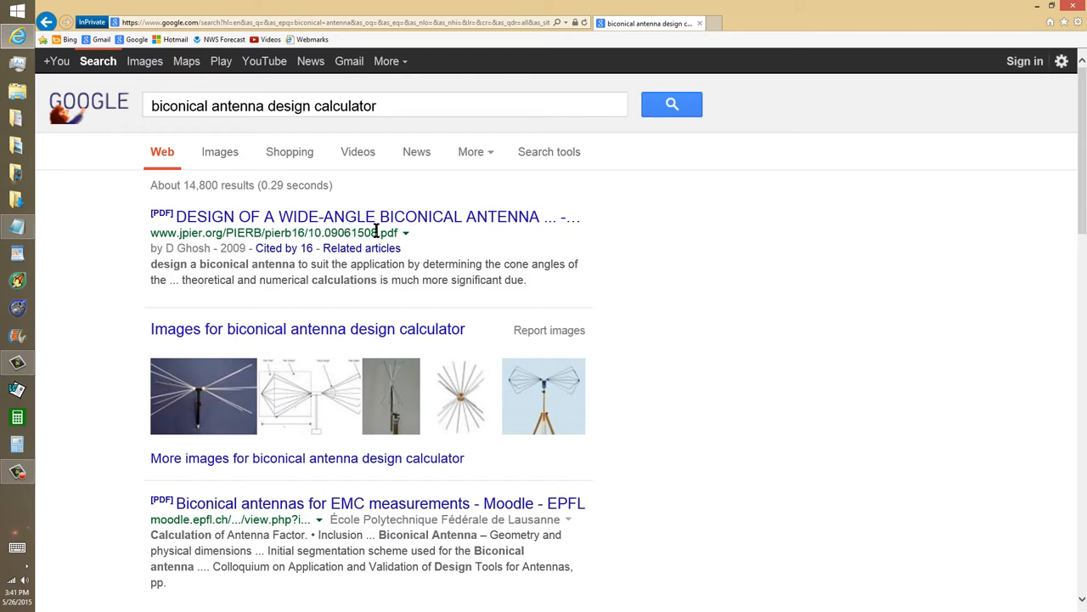
mouse_move(381, 238)
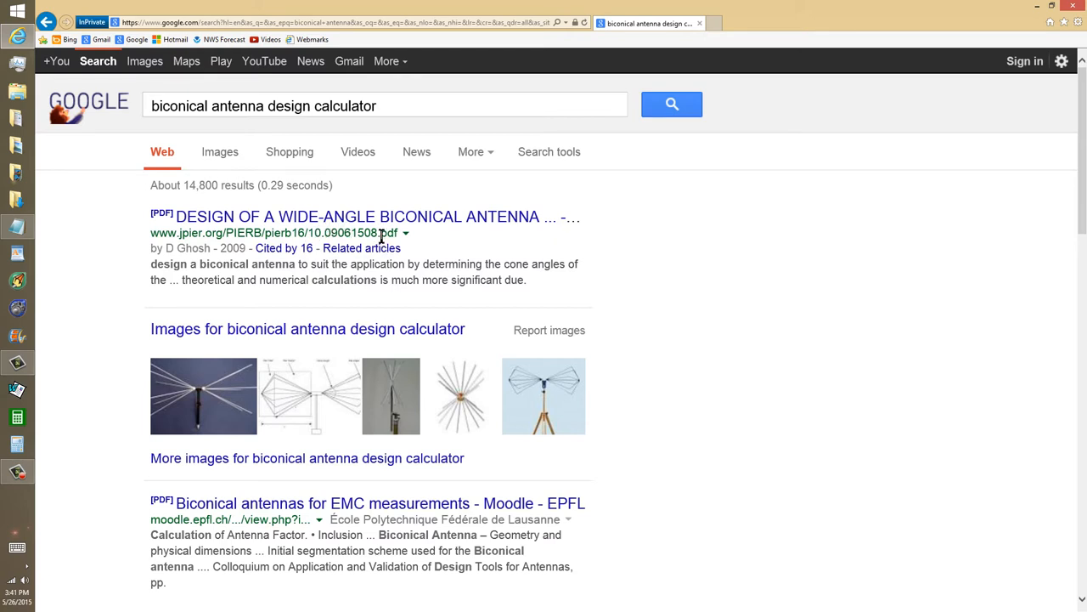
mouse_move(381, 233)
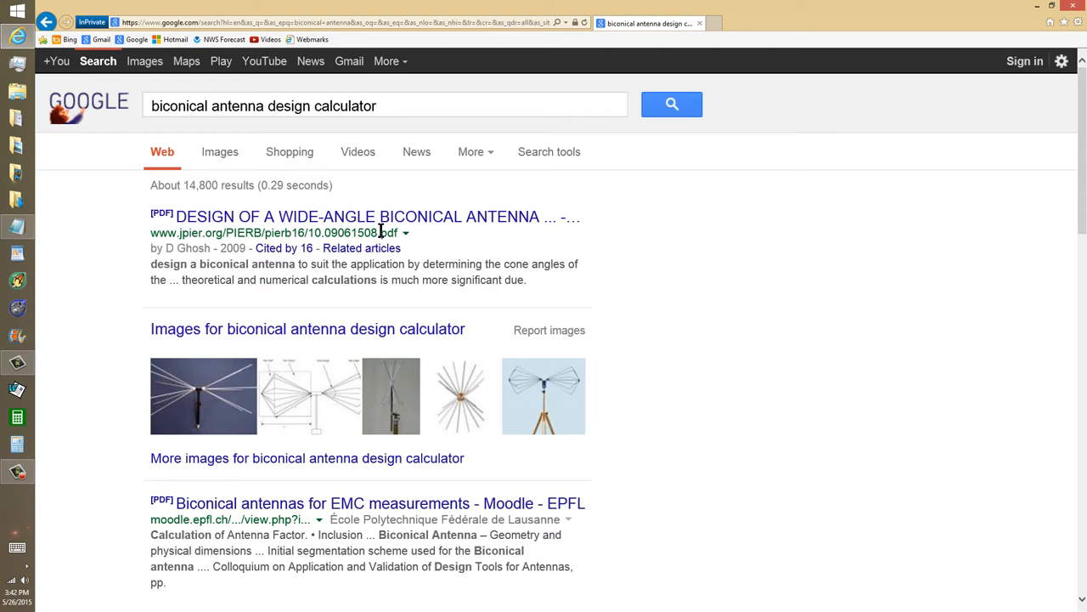
scroll("down", 3)
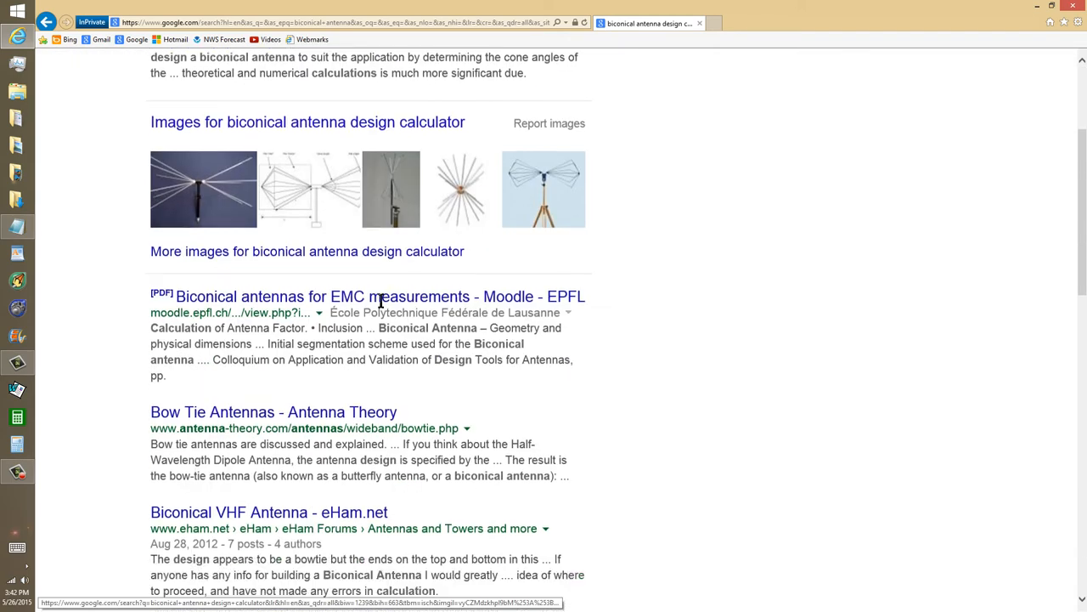
scroll("down", 3)
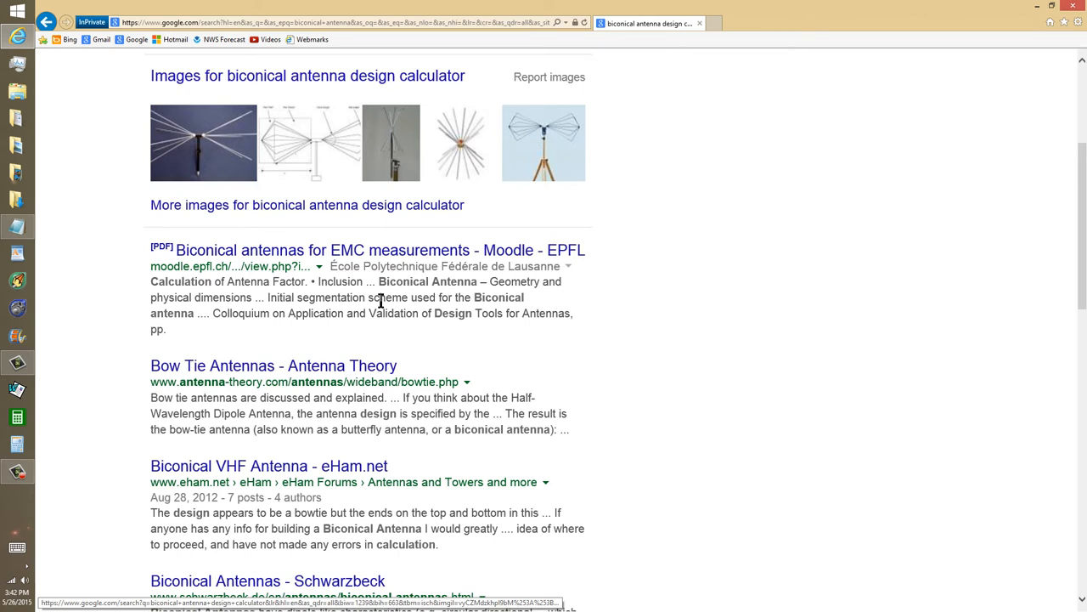
scroll("down", 3)
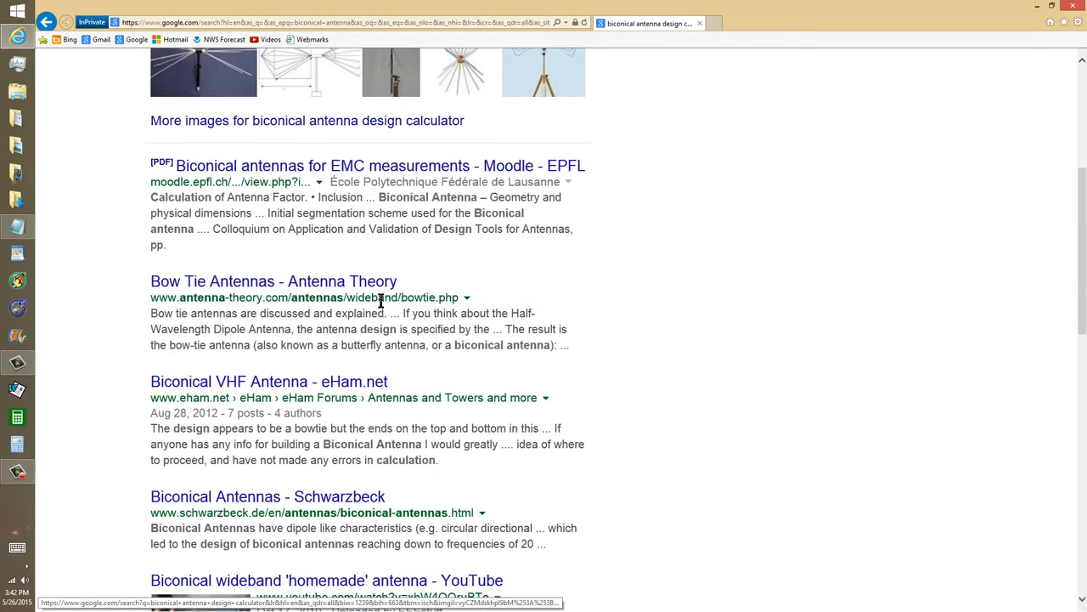
scroll("down", 3)
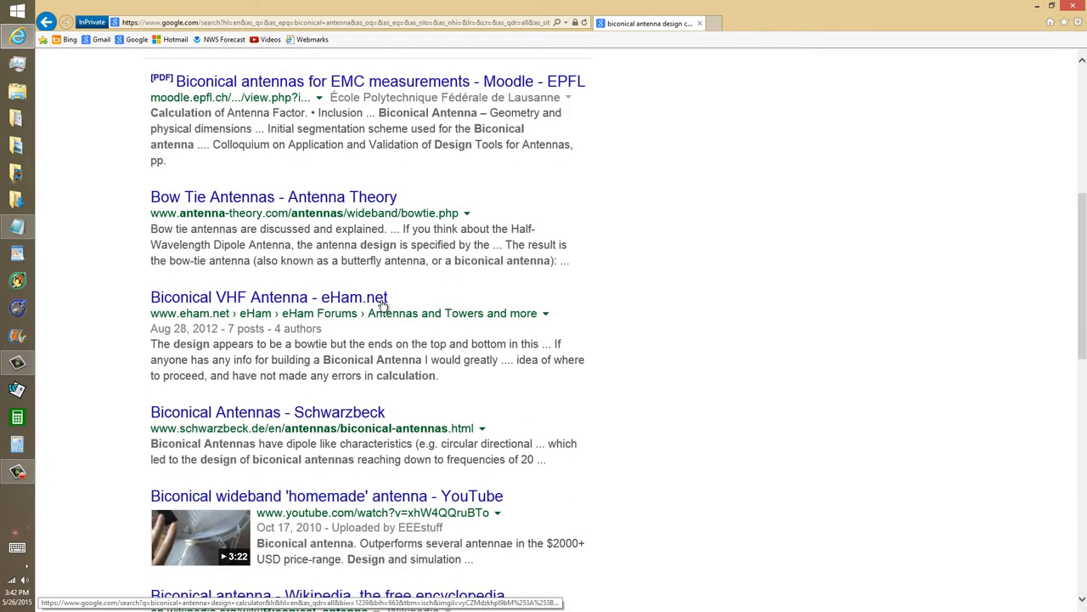
scroll("down", 3)
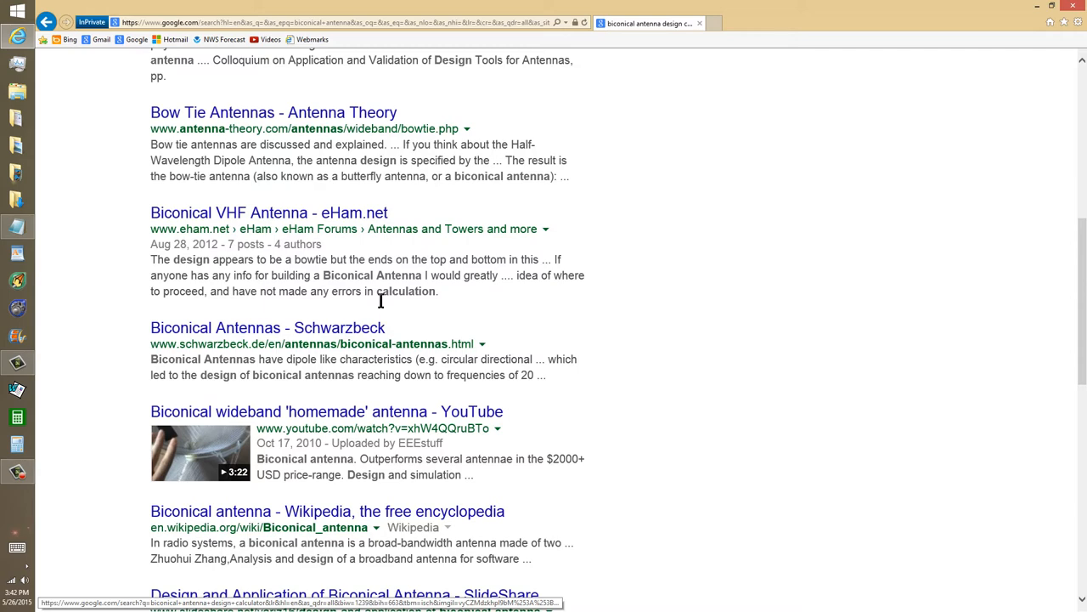
scroll("down", 3)
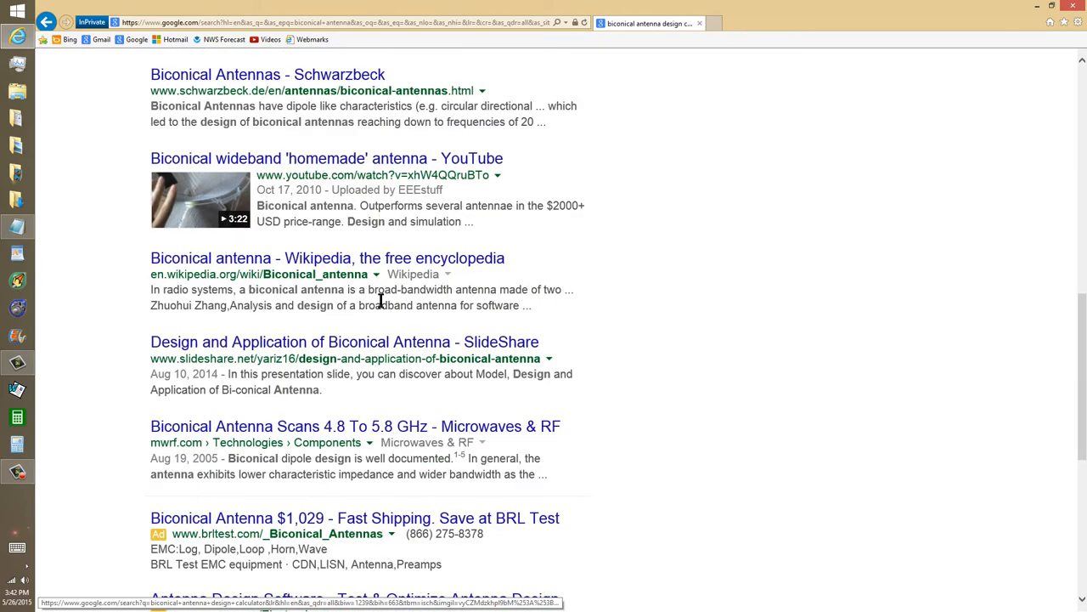
mouse_move(381, 330)
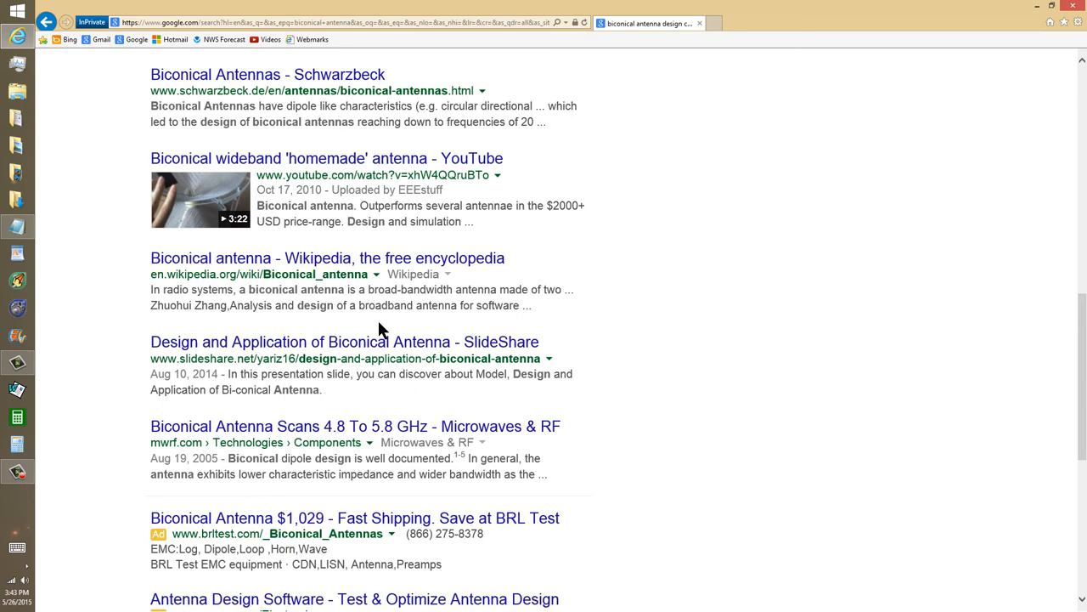
mouse_move(360, 268)
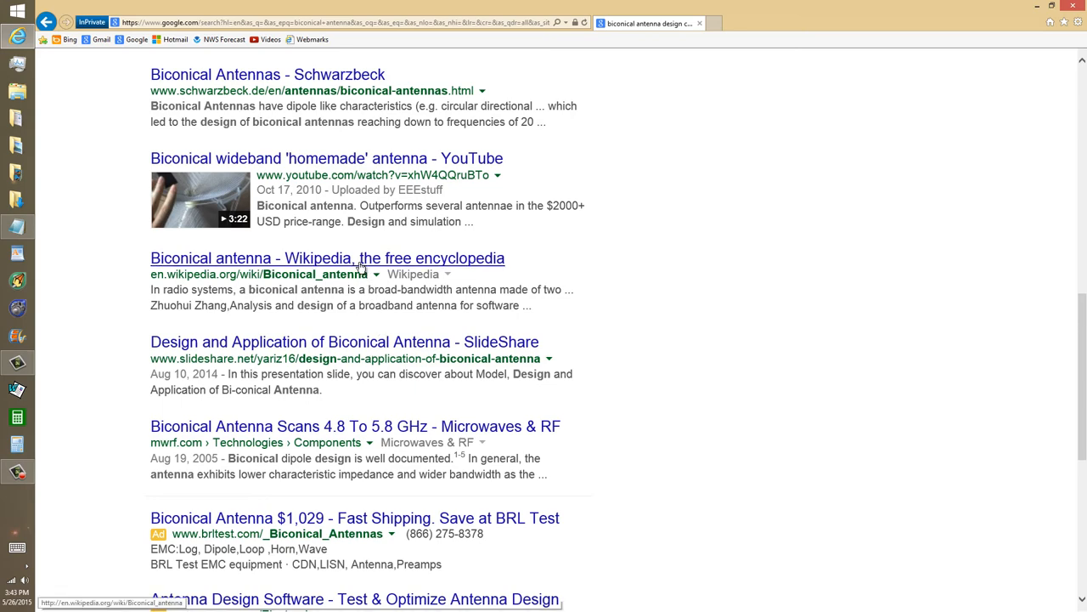
Load the Wikipedia 'Biconical antenna' article and look through its text, See also list and photos
left_click(326, 259)
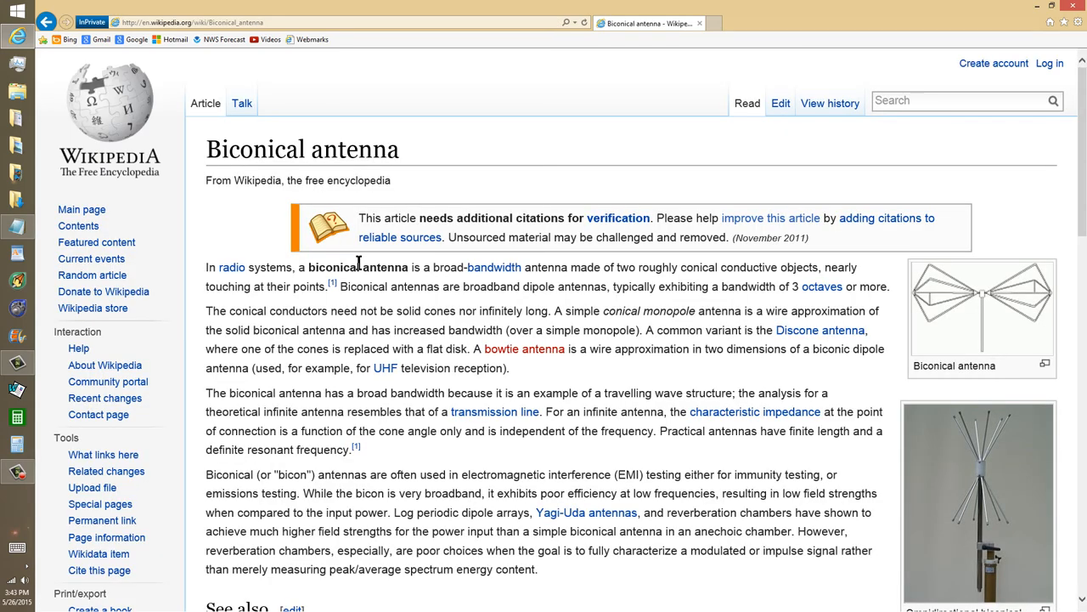
mouse_move(479, 398)
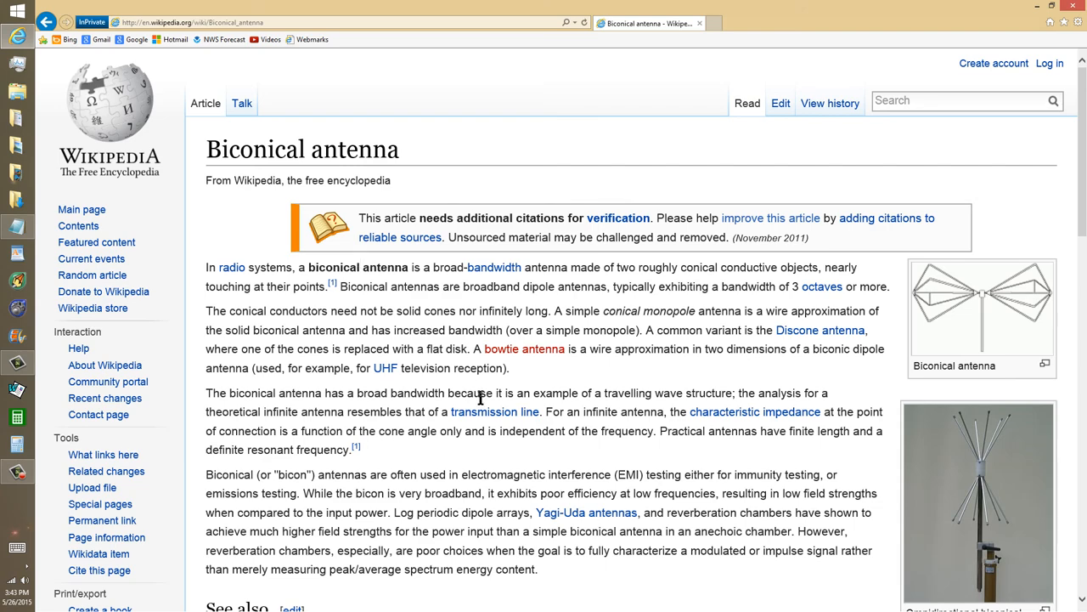
scroll("down", 3)
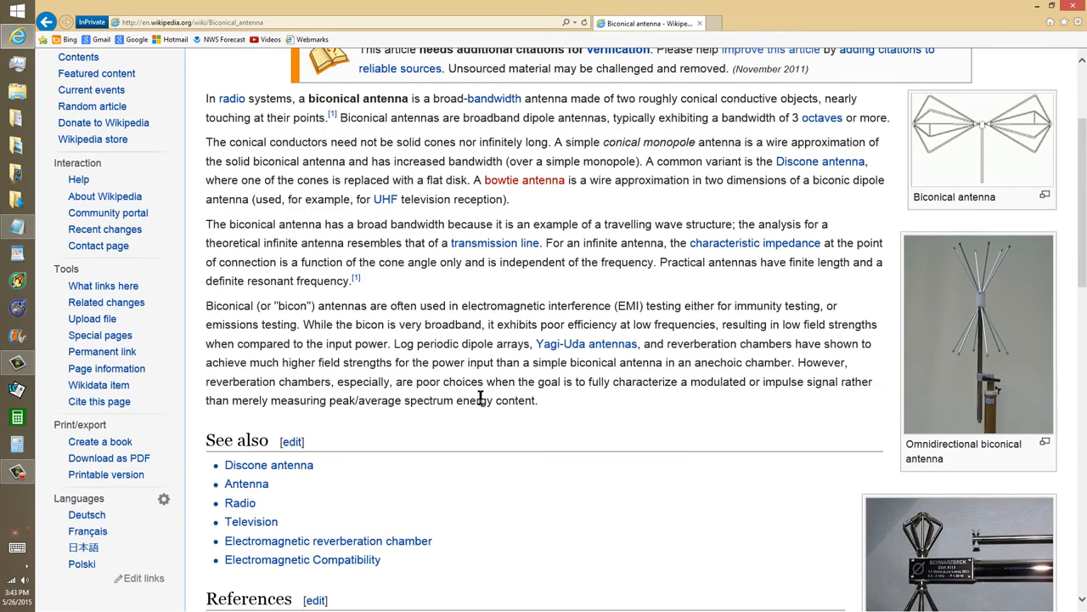
scroll("down", 3)
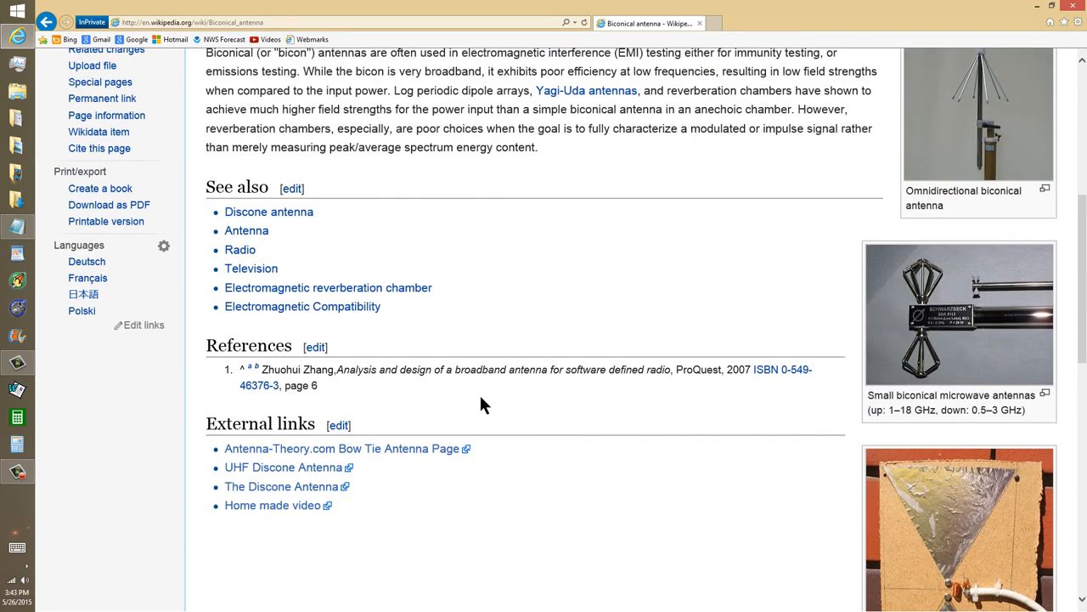
scroll("down", 3)
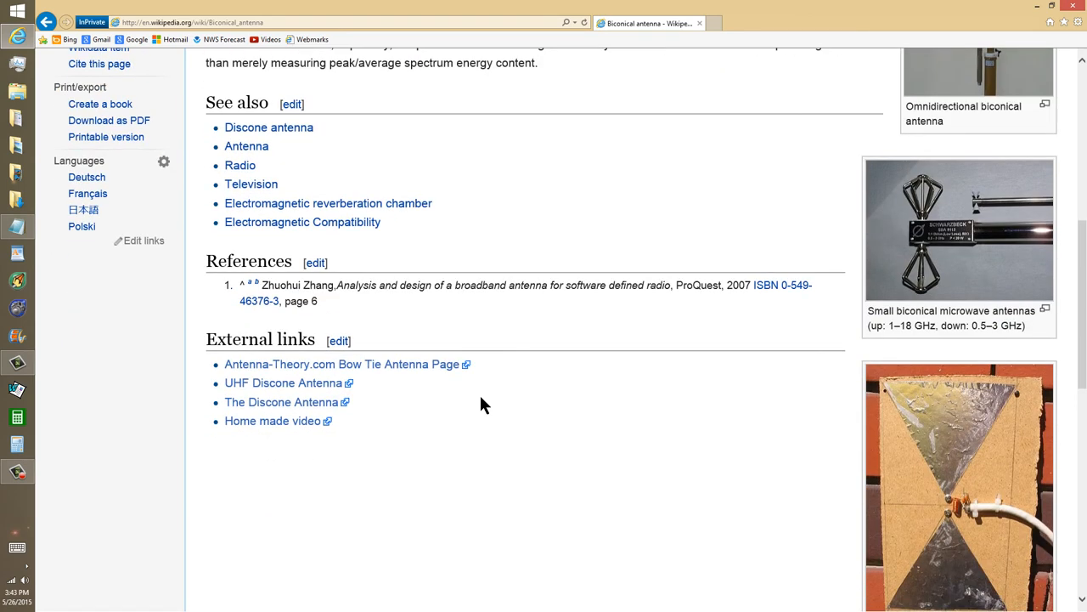
scroll("up", 3)
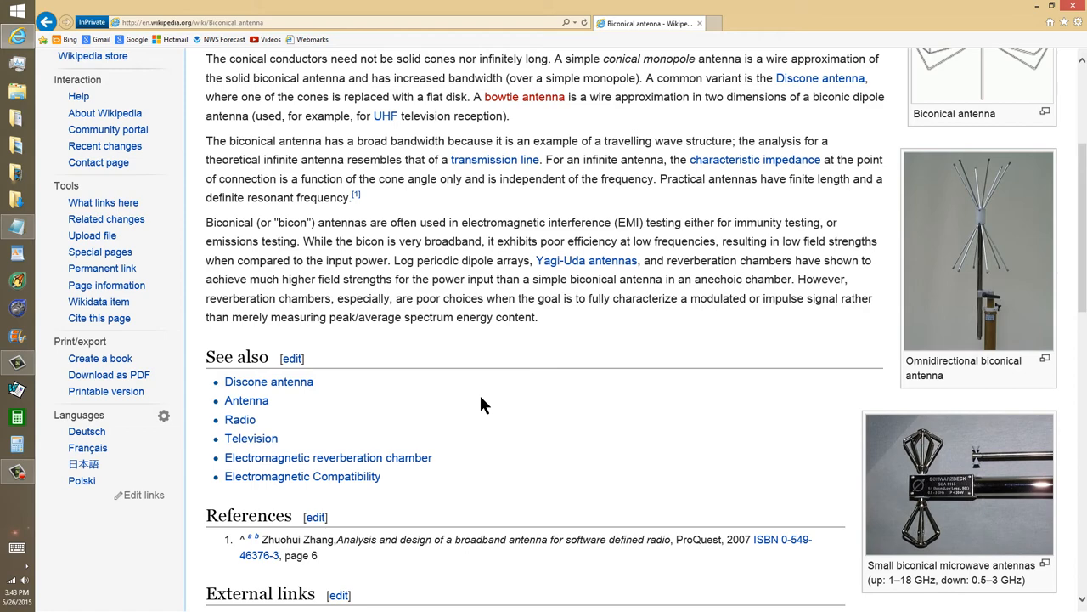
scroll("up", 3)
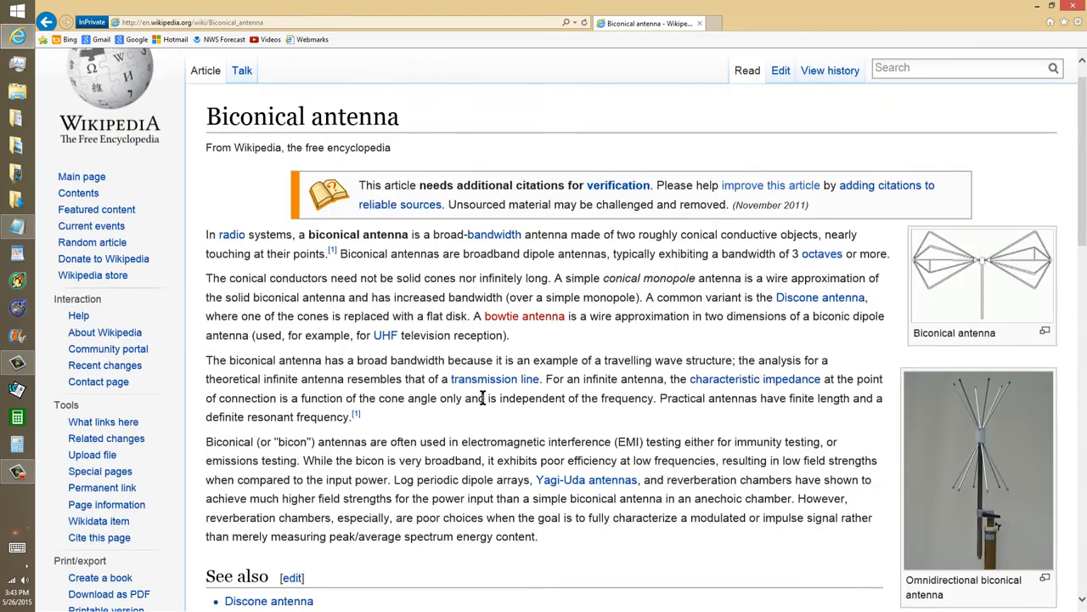